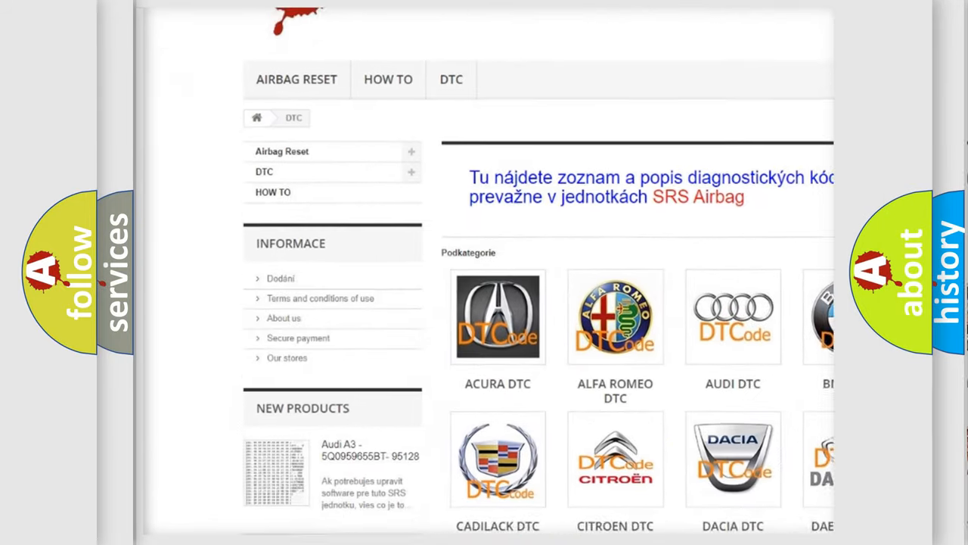
{"action": "scroll", "scroll_direction": "down", "scroll_amount": 3}
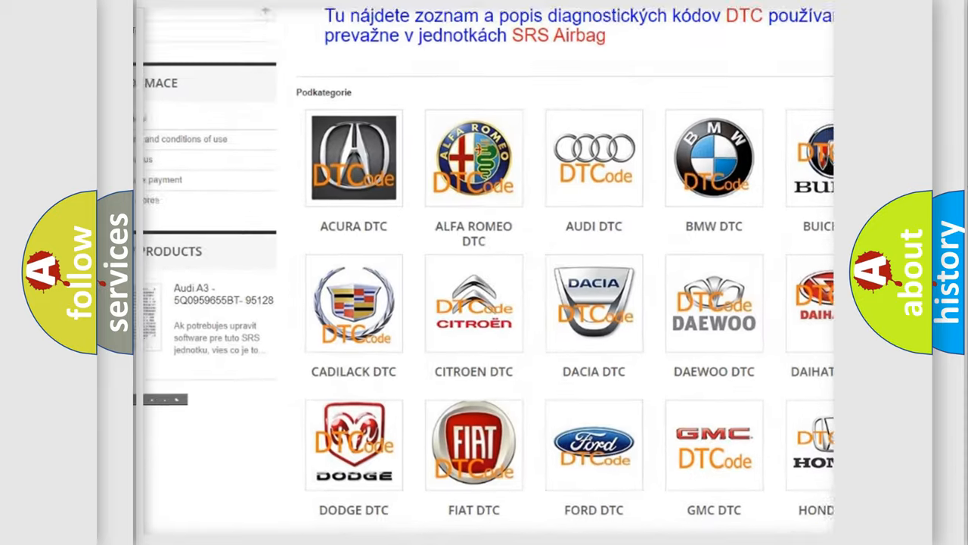
{"action": "scroll", "scroll_direction": "down", "scroll_amount": 3}
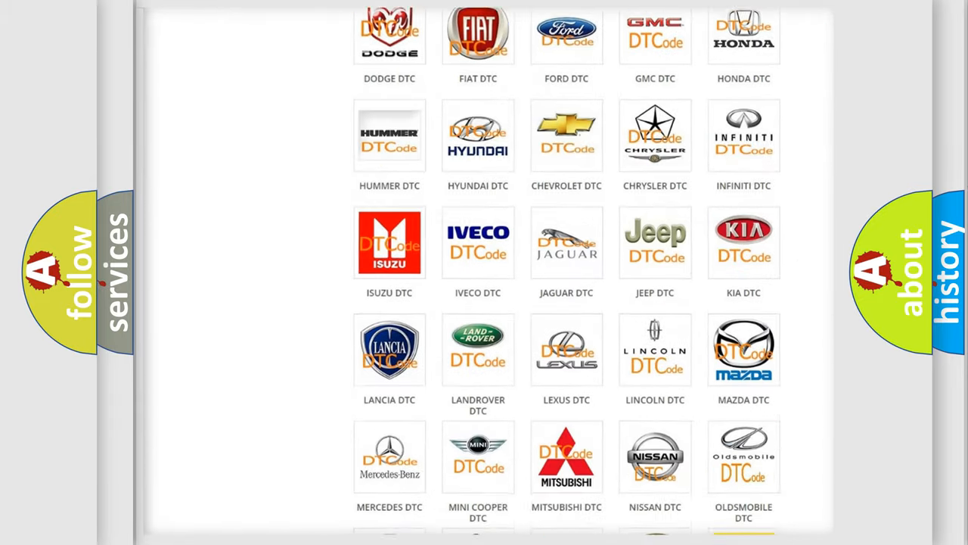
{"action": "scroll", "scroll_direction": "down", "scroll_amount": 3}
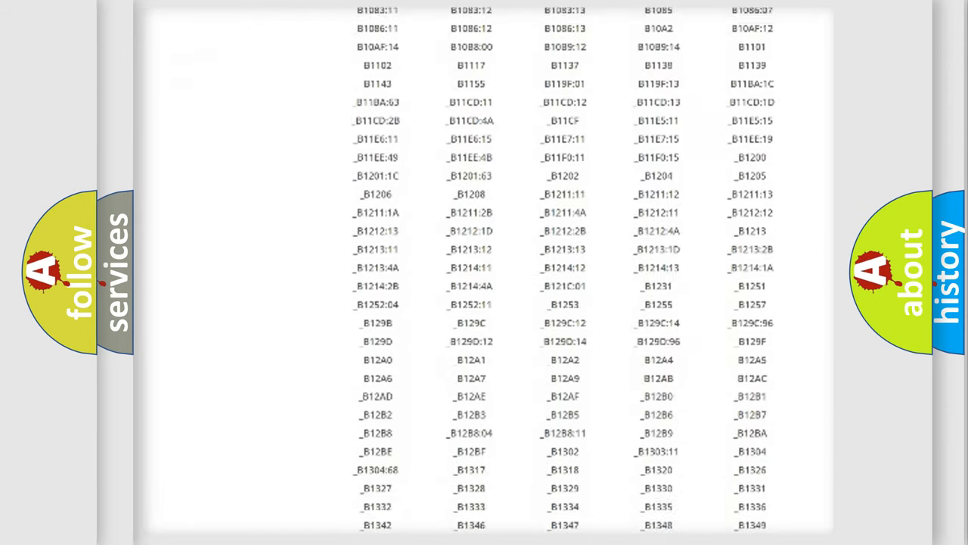
{"action": "scroll", "scroll_direction": "down", "scroll_amount": 3}
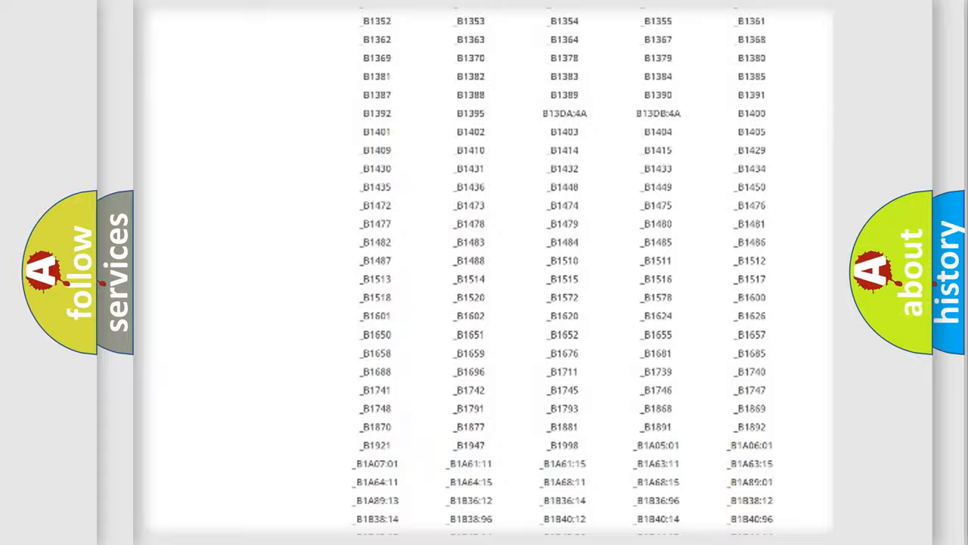